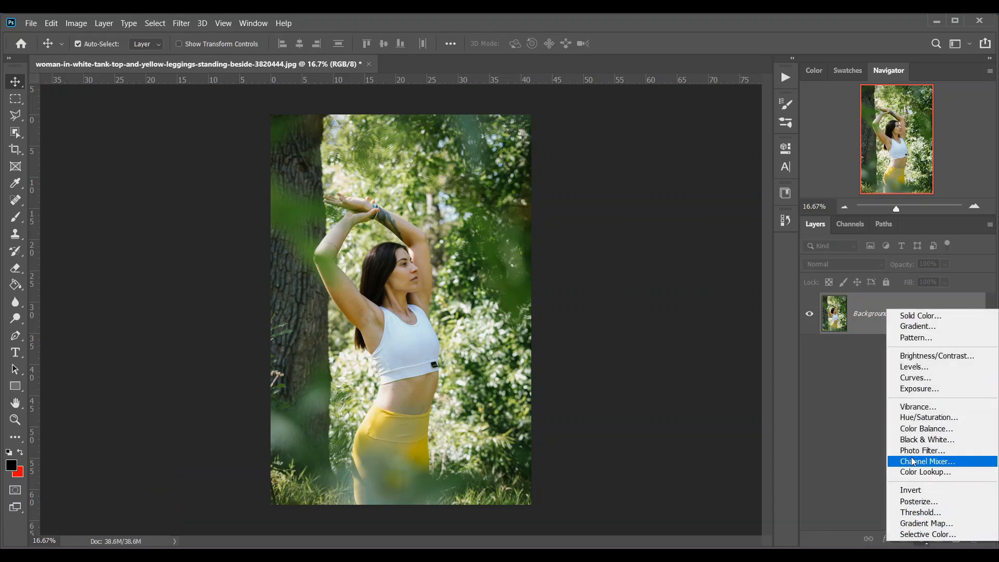
# Add a Channel Mixer adjustment on the Red output channel with Red 0, Green +200, Blue -100
pyautogui.click(925, 461)
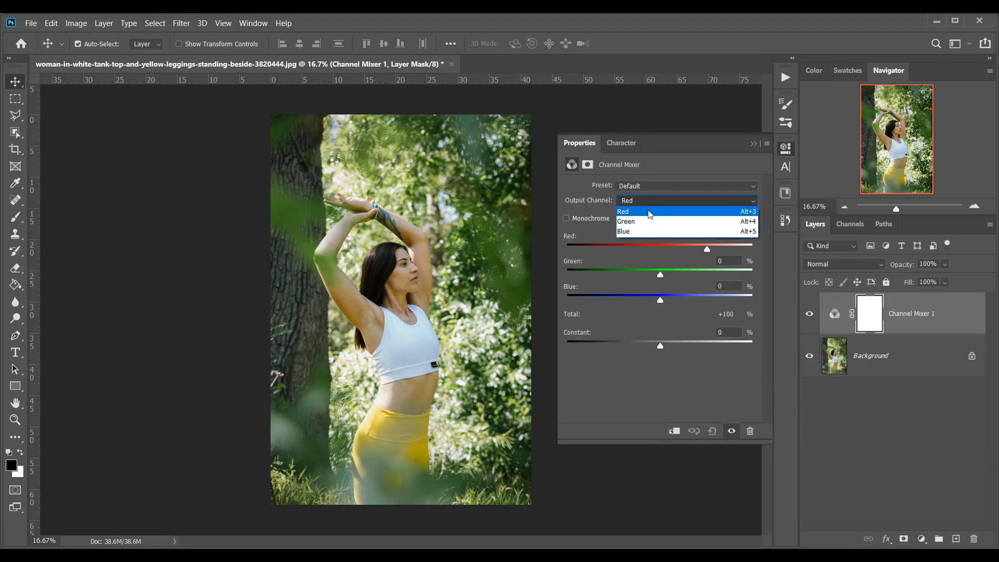
pyautogui.click(623, 212)
pyautogui.write('-100')
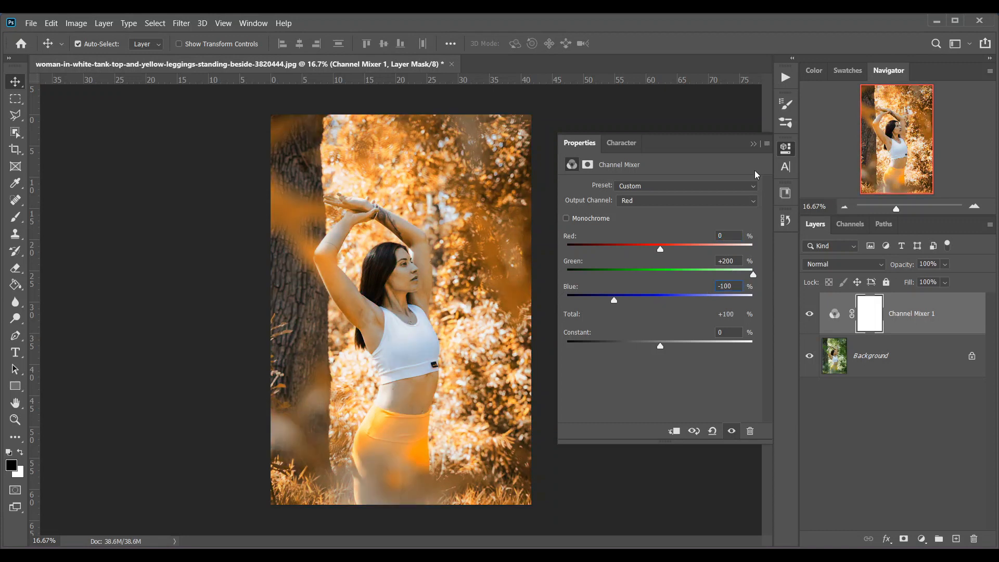
# Set Channel Mixer 1 to Lighten blend mode and toggle it to compare against the original
pyautogui.click(841, 263)
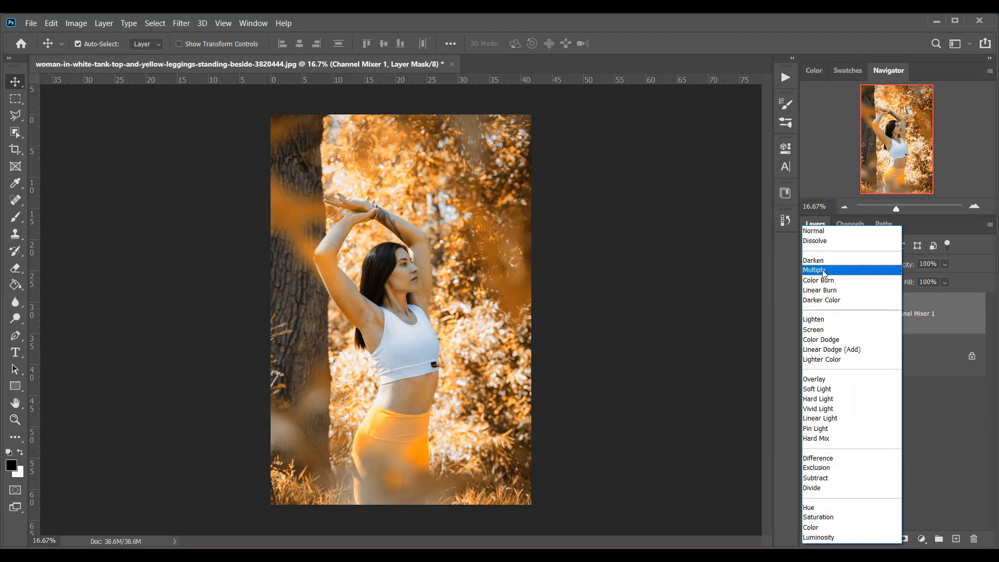
pyautogui.click(813, 318)
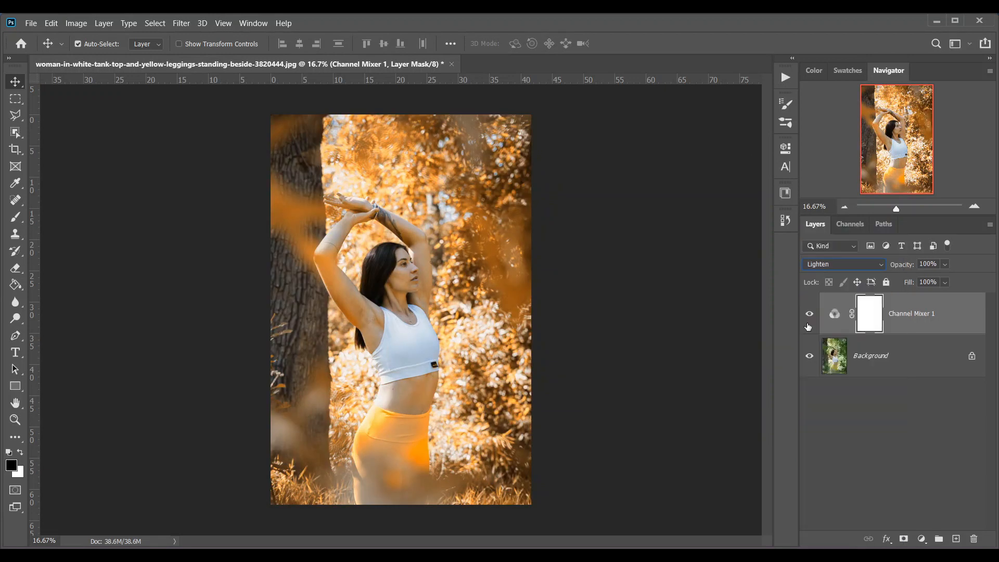
pyautogui.moveTo(810, 314)
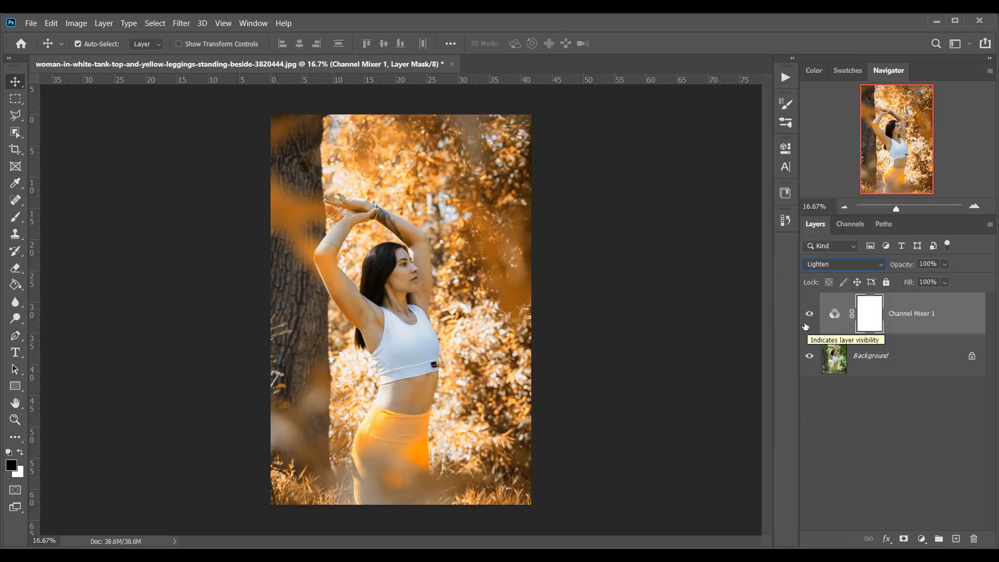
pyautogui.click(809, 314)
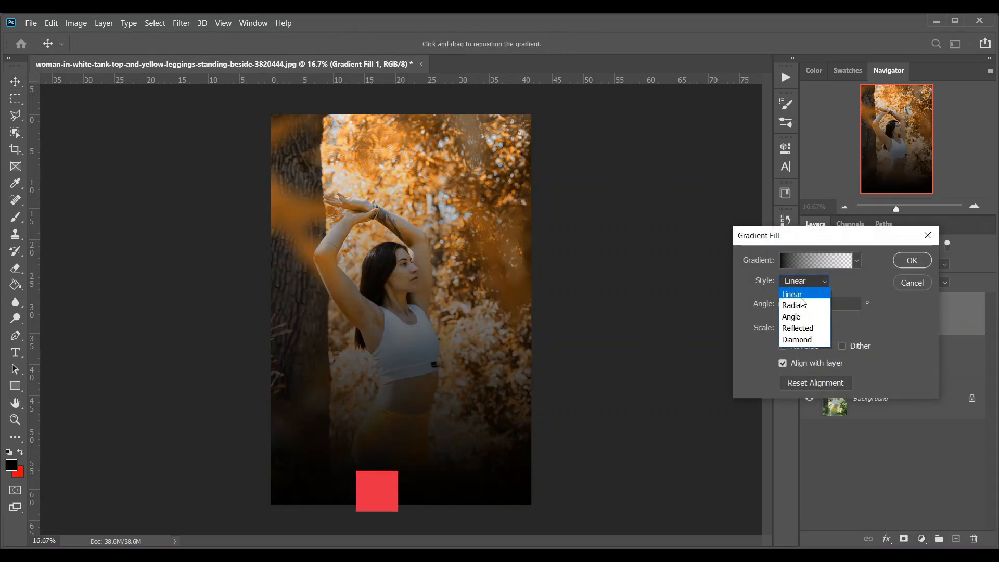
# Make the Gradient Fill radial at angle 59.34, scale 155%, reversed, and confirm the vignette
pyautogui.click(794, 305)
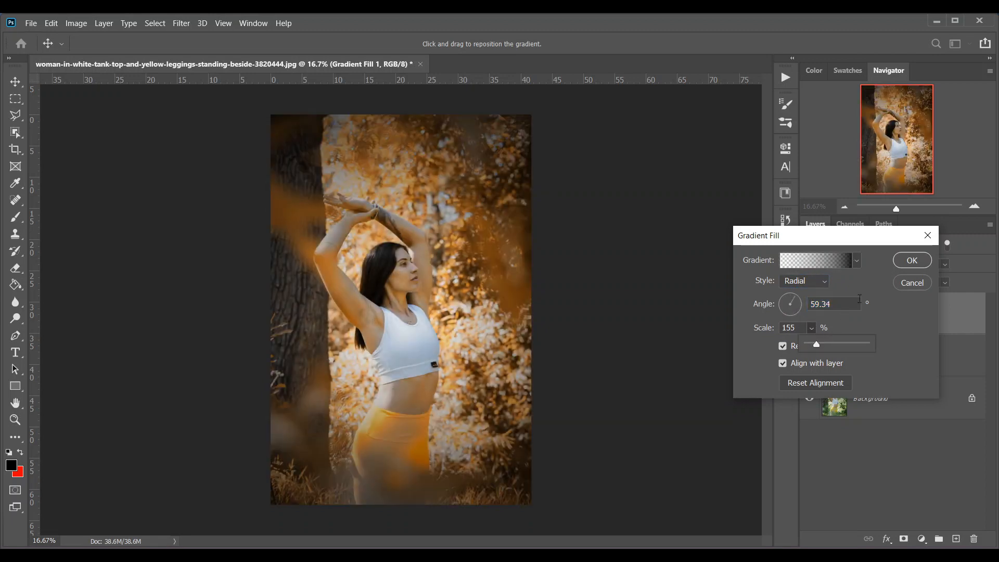
pyautogui.click(911, 260)
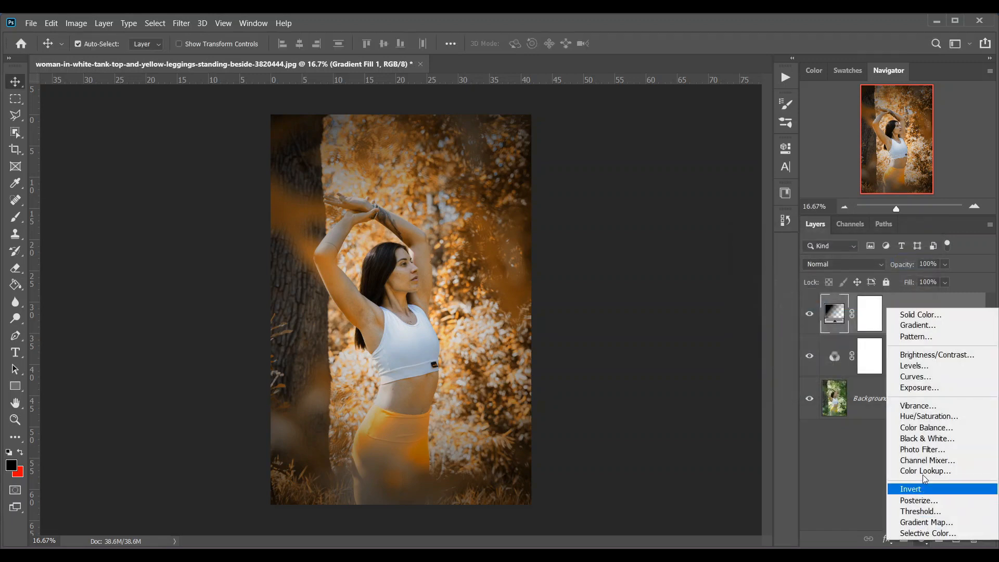
# Add a Hue/Saturation layer atop the stack set to adjust the Yellows
pyautogui.click(929, 417)
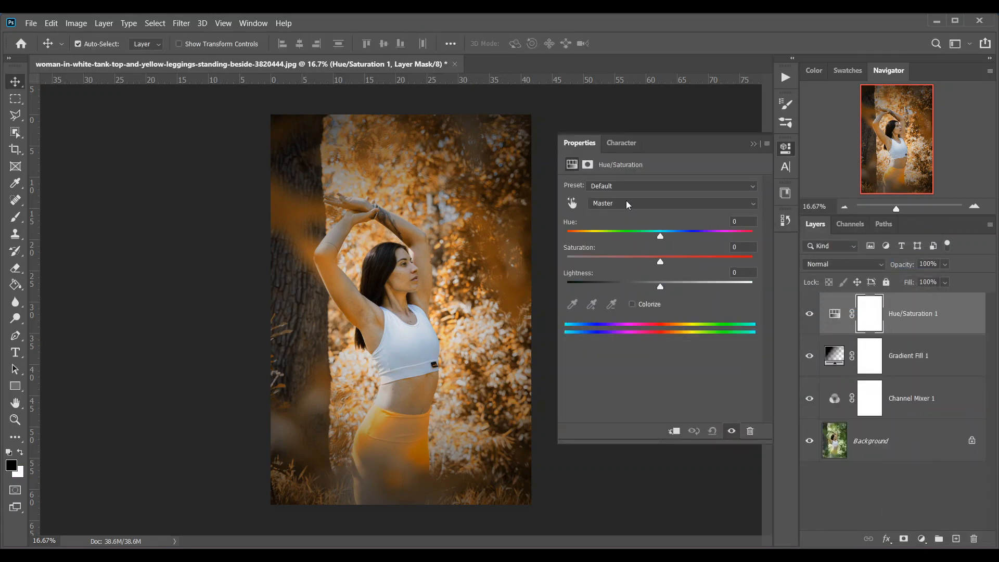
pyautogui.click(669, 203)
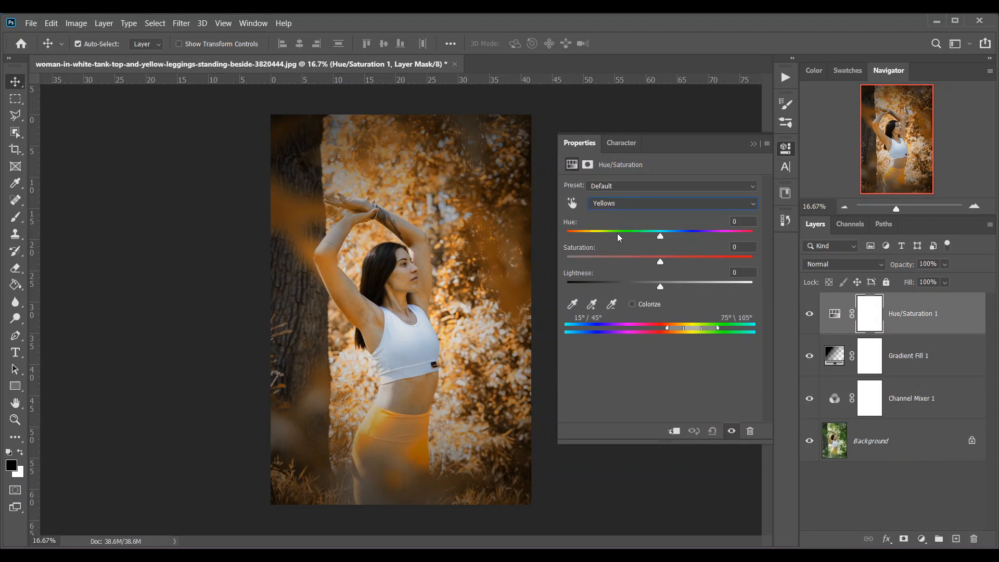